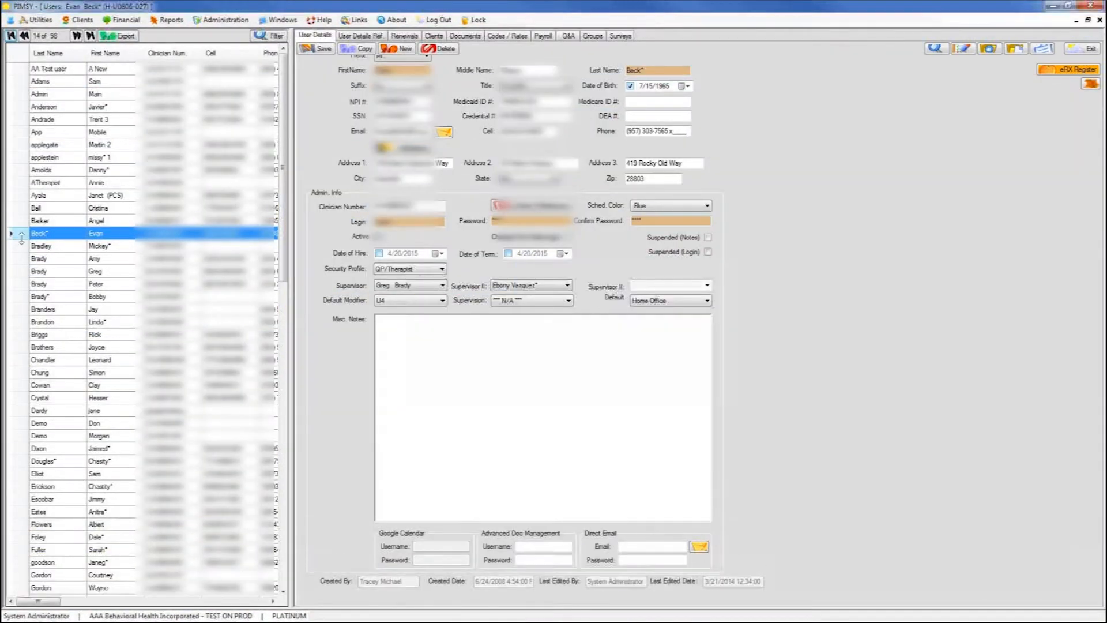
scroll(down, 3)
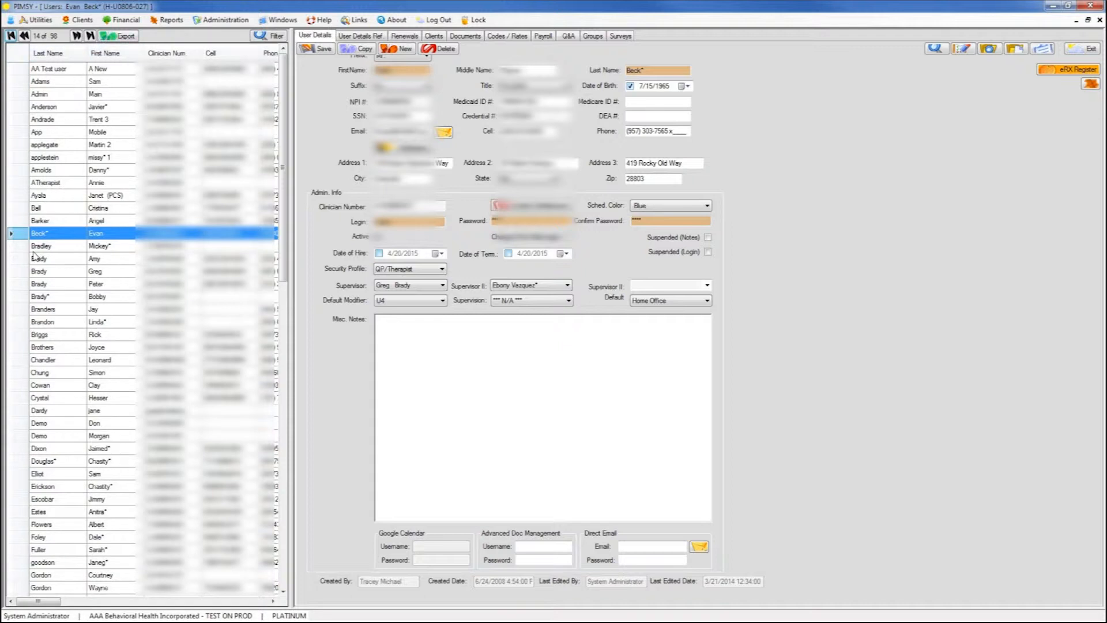
click(507, 35)
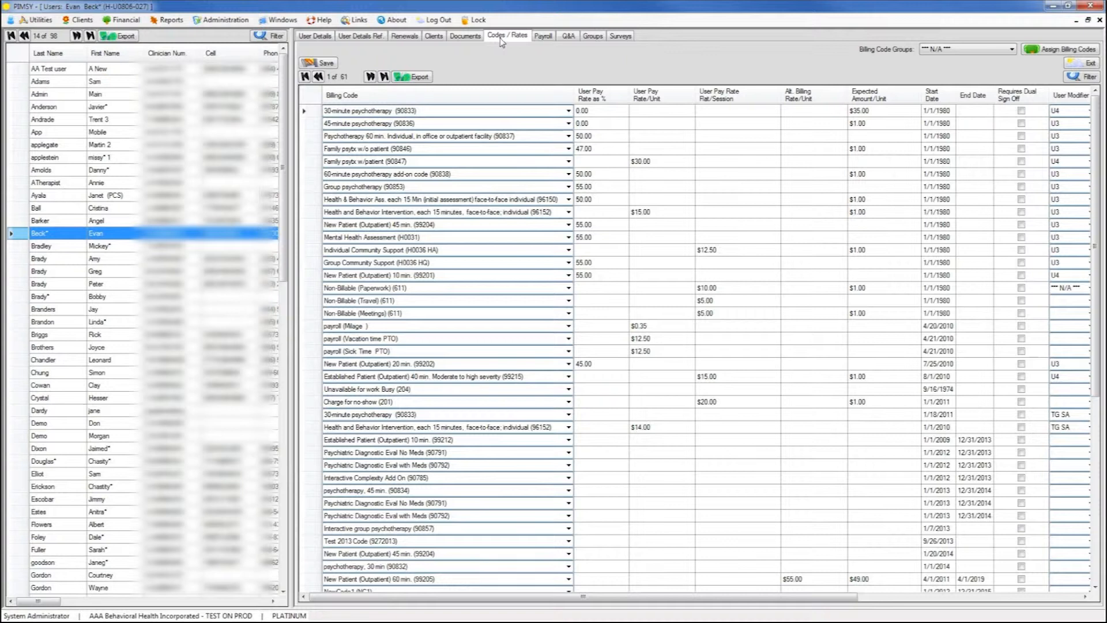
click(619, 35)
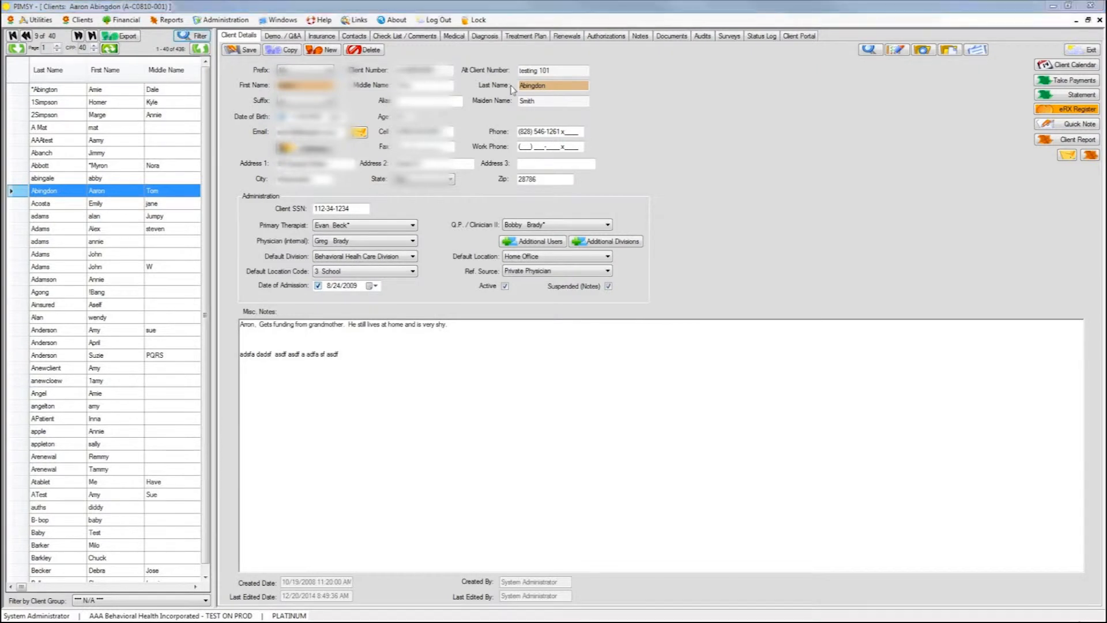
click(195, 35)
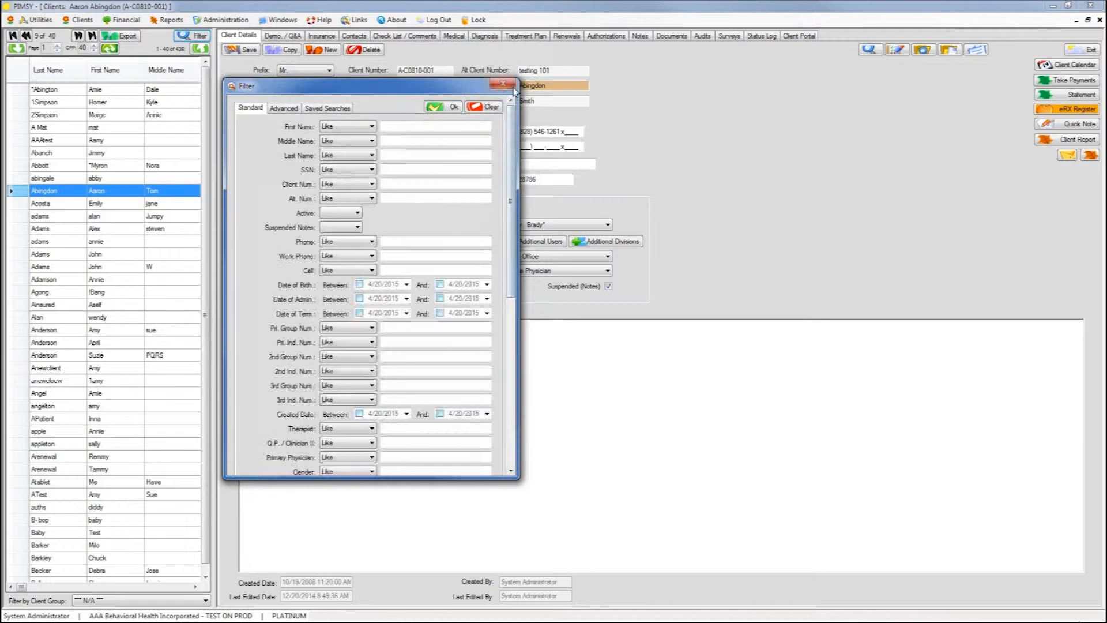
click(503, 86)
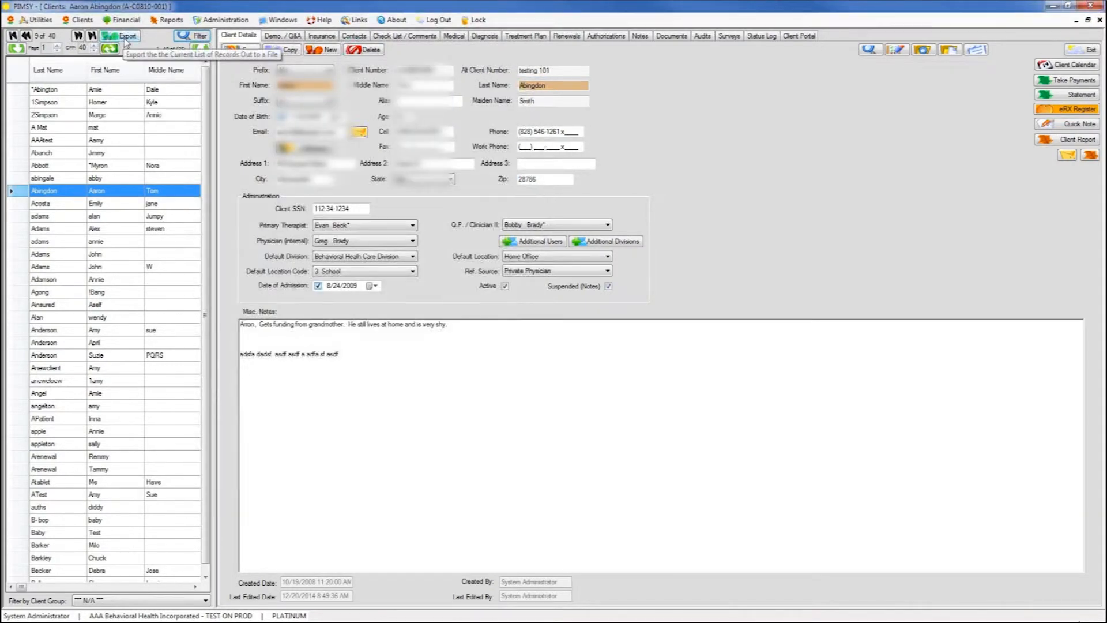
click(403, 35)
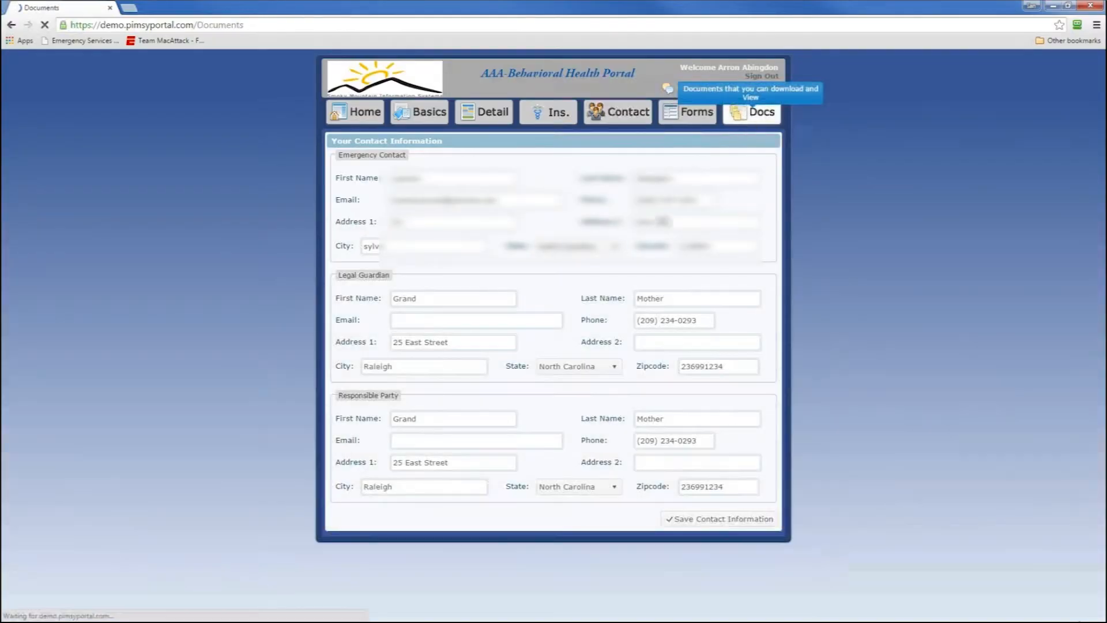
click(750, 111)
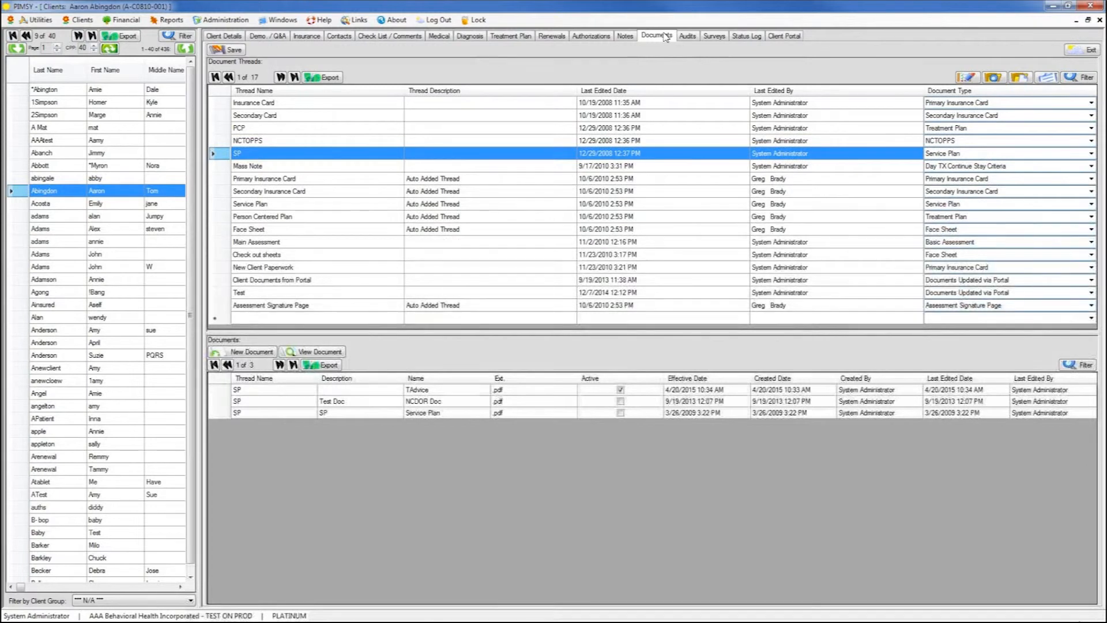
Step: Glance at Aaron's lab results, then show his ten active diagnoses
click(438, 36)
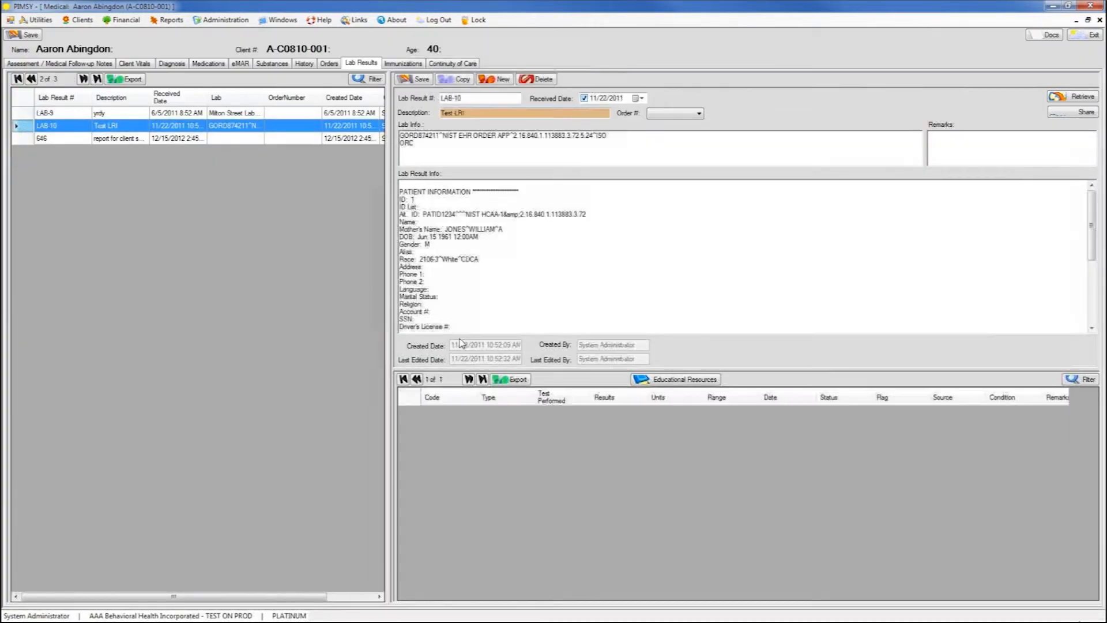
click(42, 138)
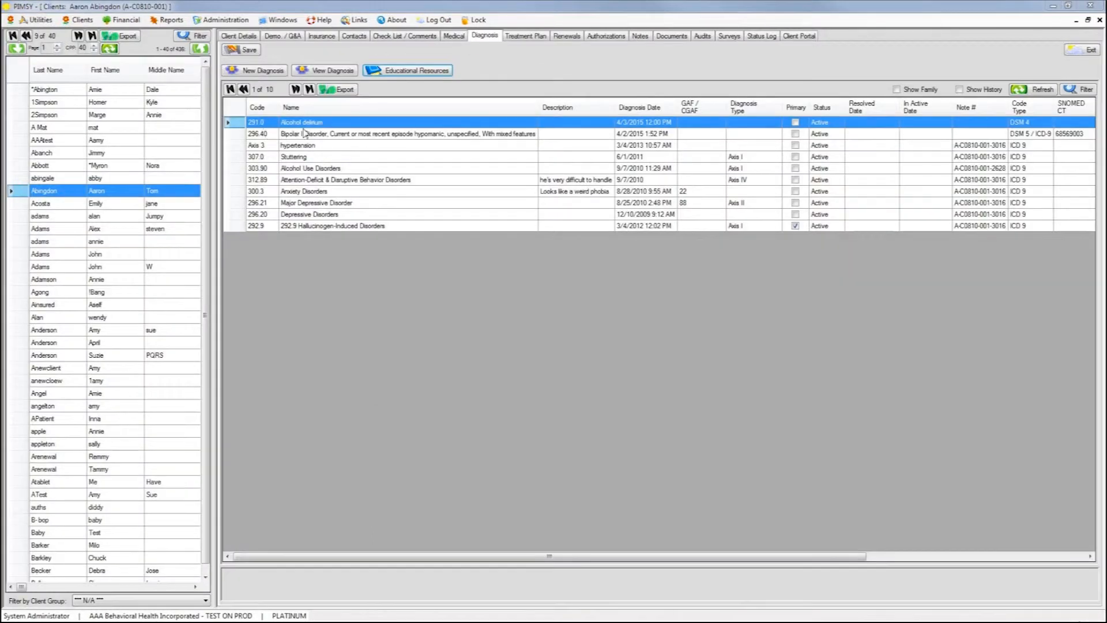
Step: View diagnosis educational resources and treatment plan problems, then list Aaron's additional client reports
click(413, 70)
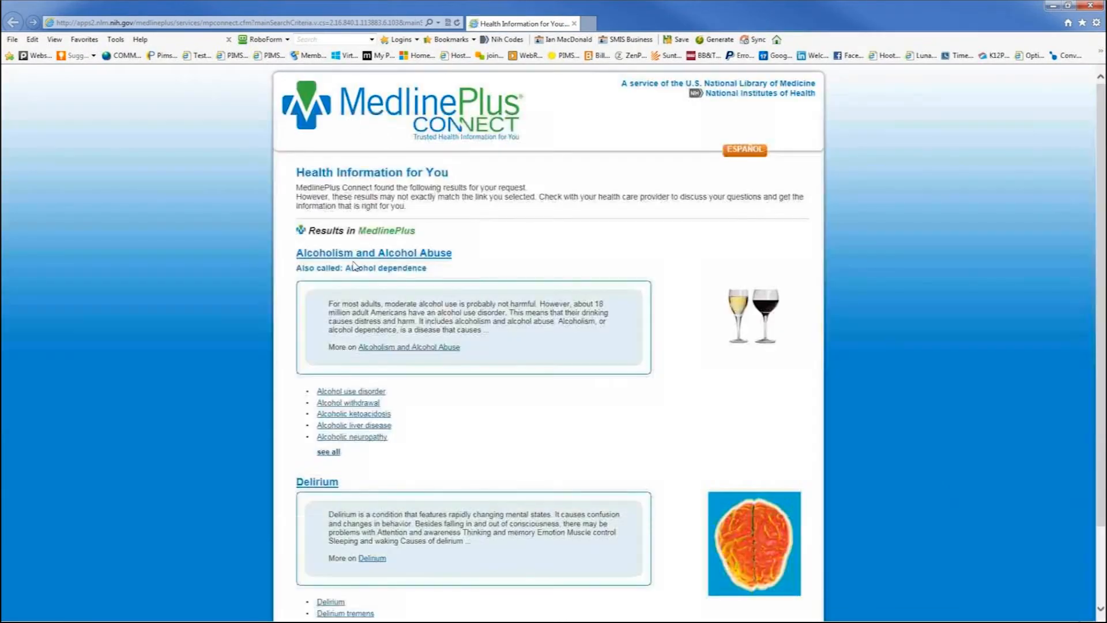
scroll(down, 3)
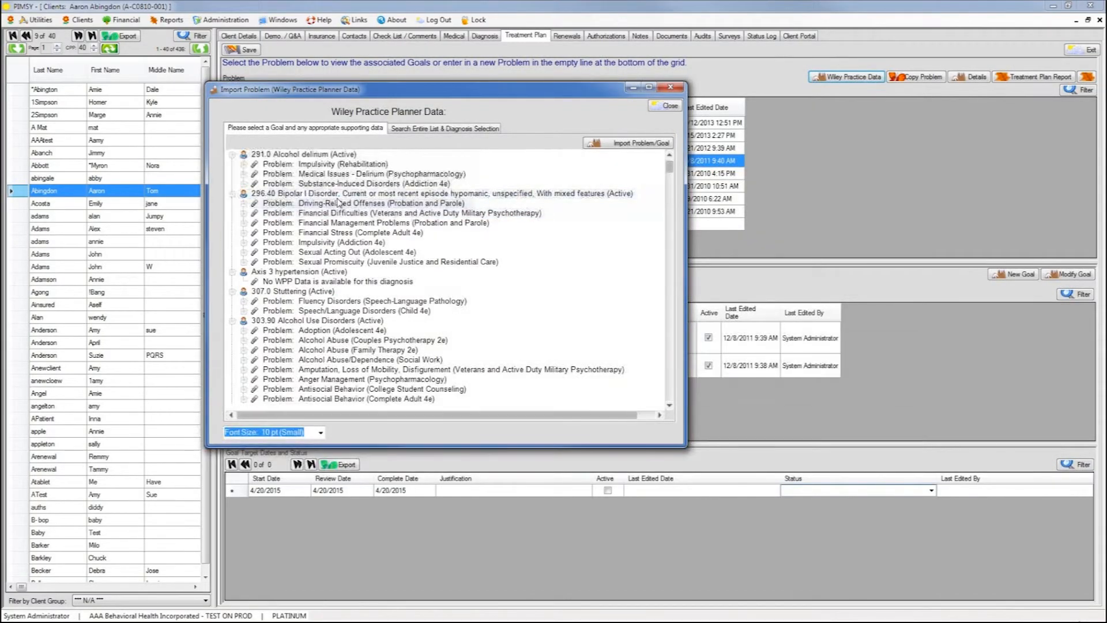
click(663, 104)
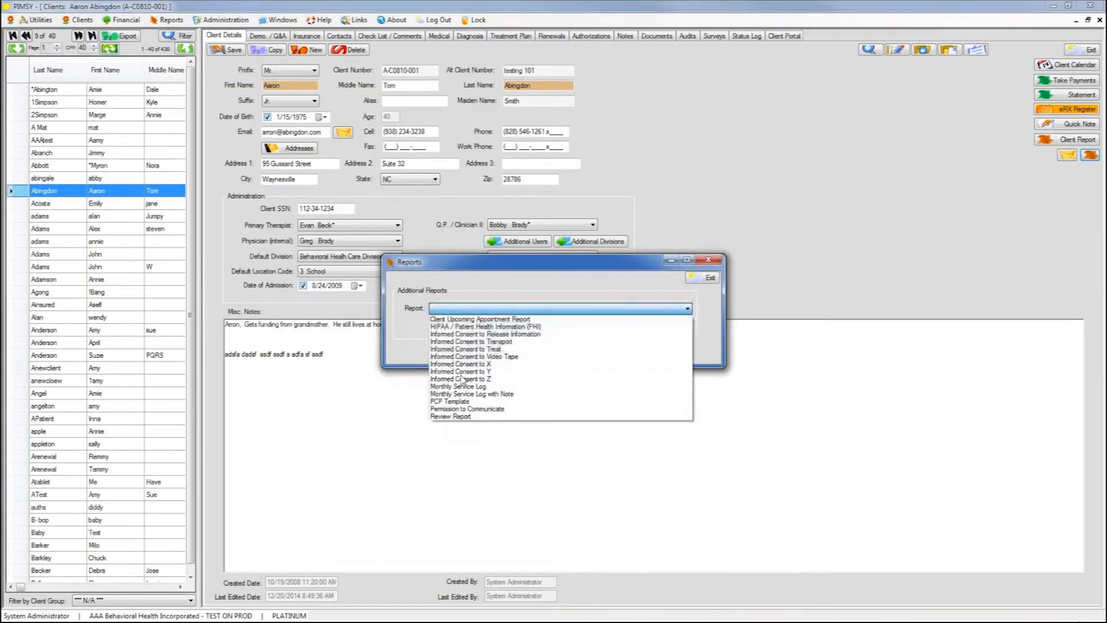
Step: Preview Aaron's Informed Consent to Treat report, close it, and show the SAL calendar for April 5–11, 2015
click(466, 349)
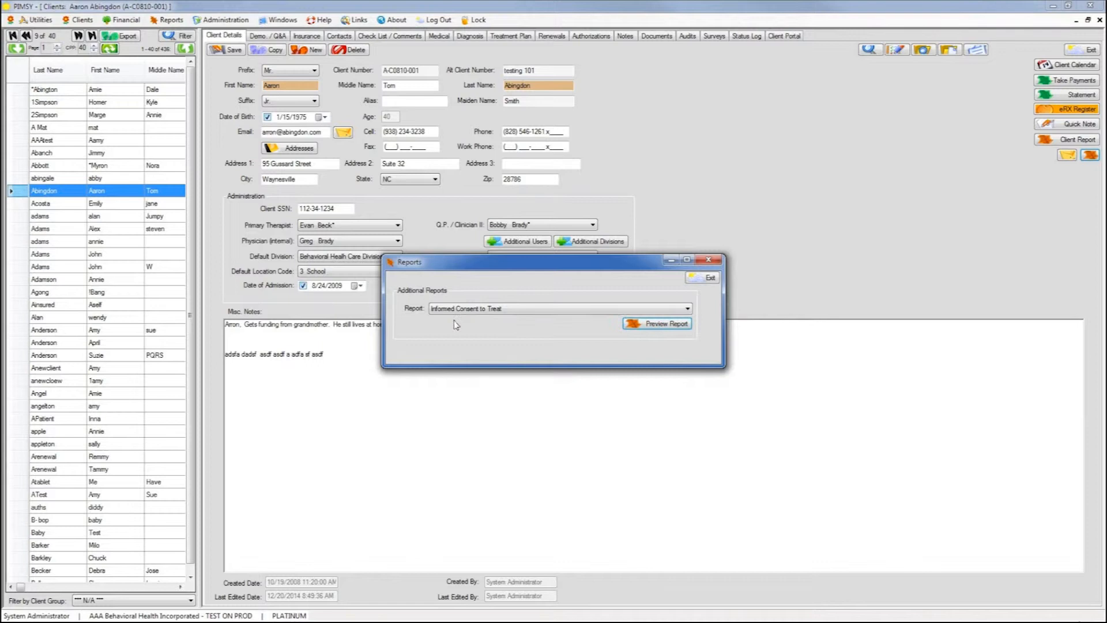
click(656, 323)
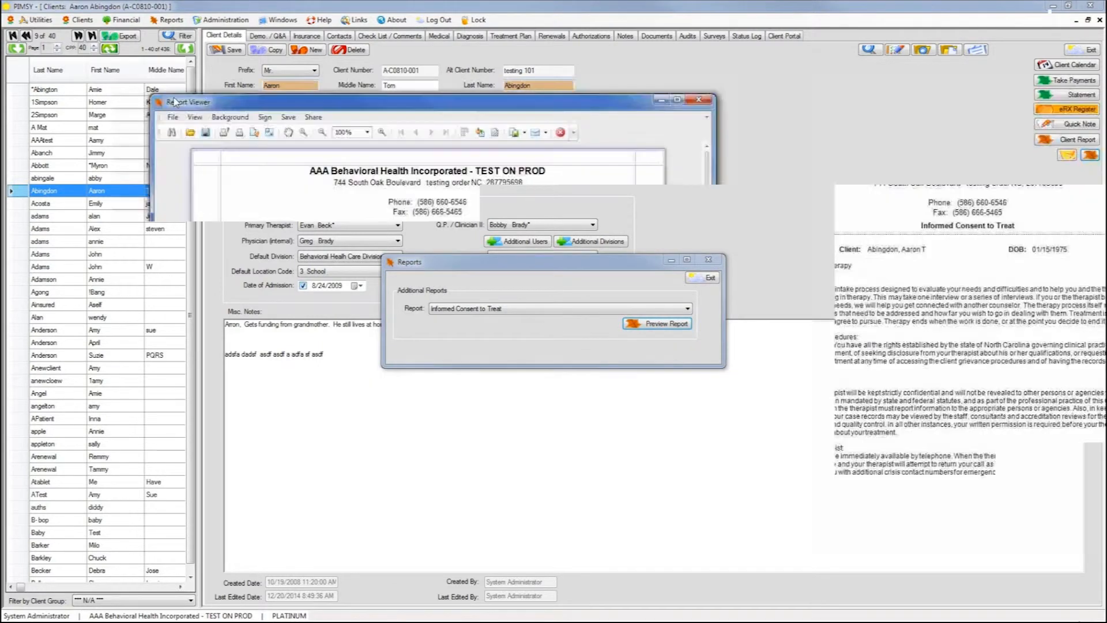
click(655, 323)
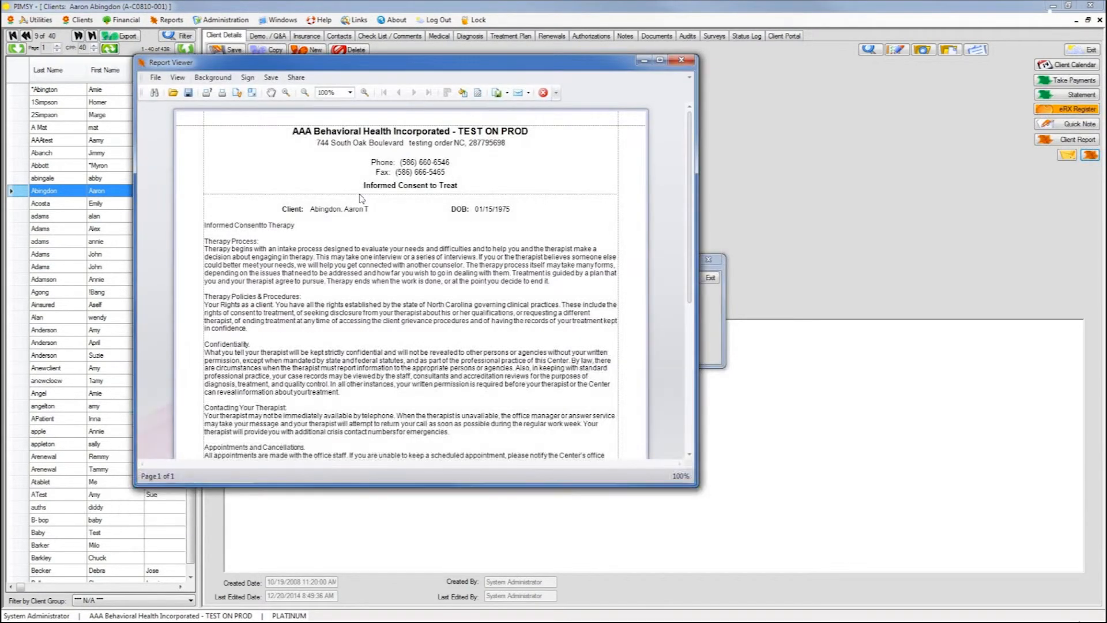
click(680, 59)
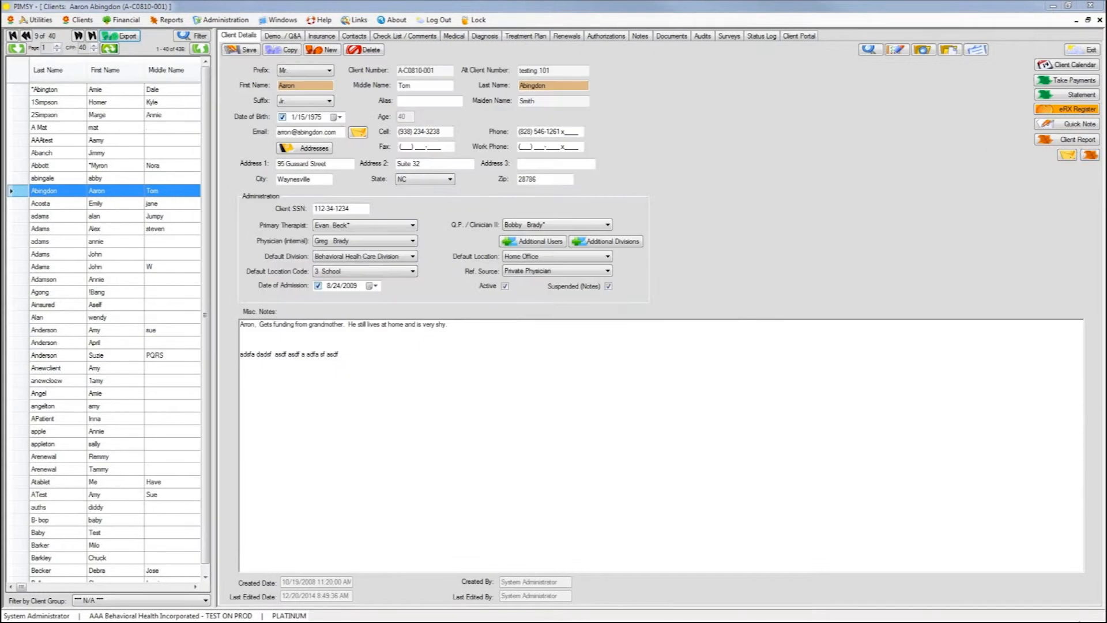
click(119, 35)
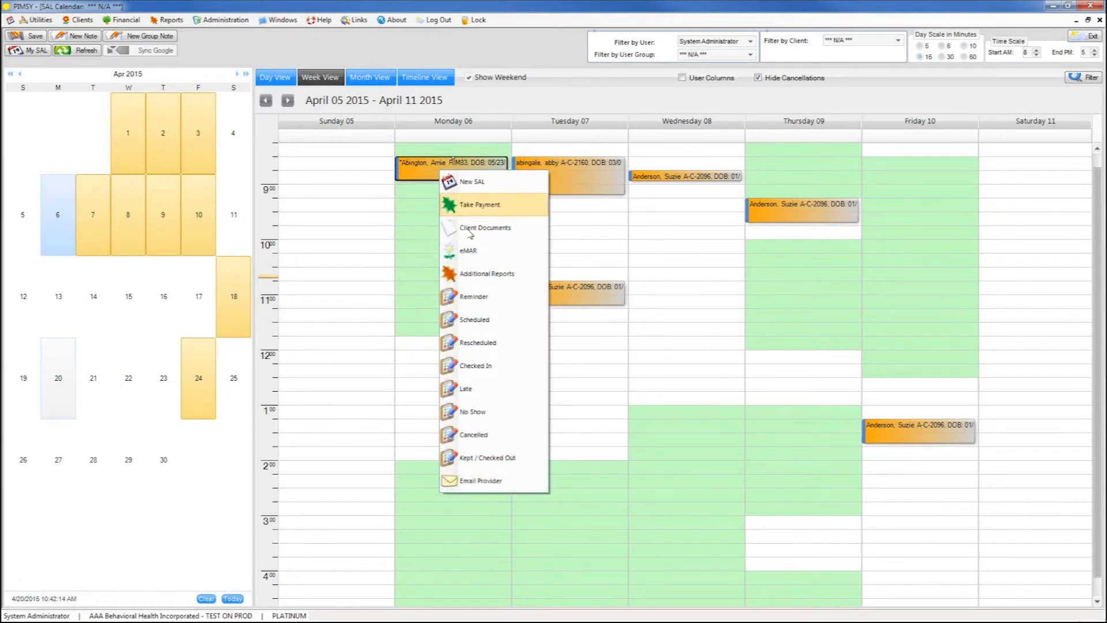
mouse_move(485, 449)
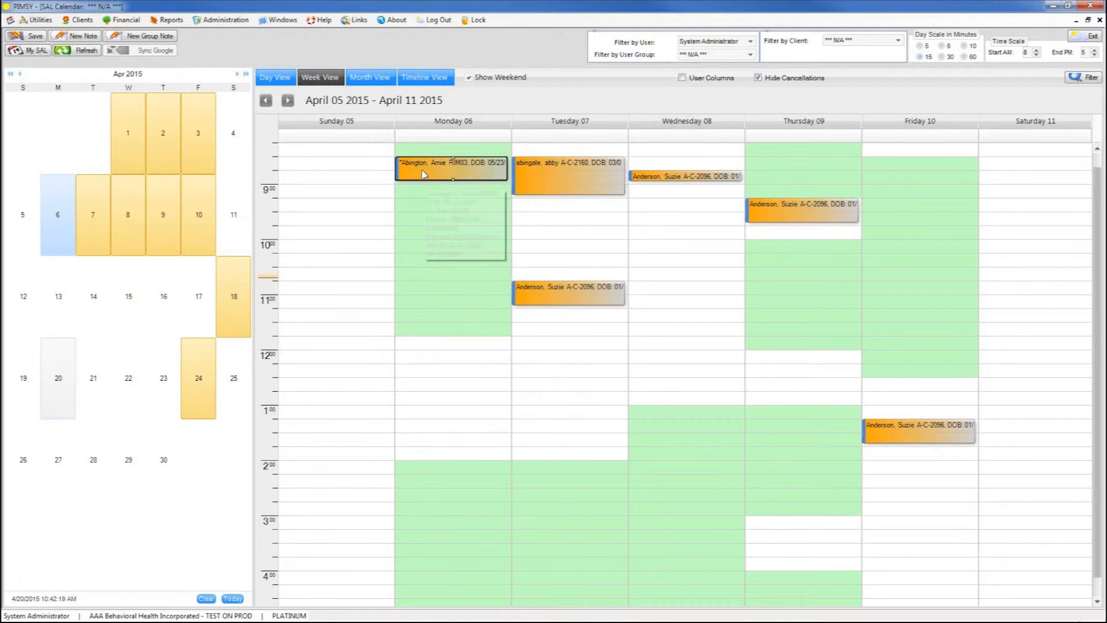
mouse_move(421, 170)
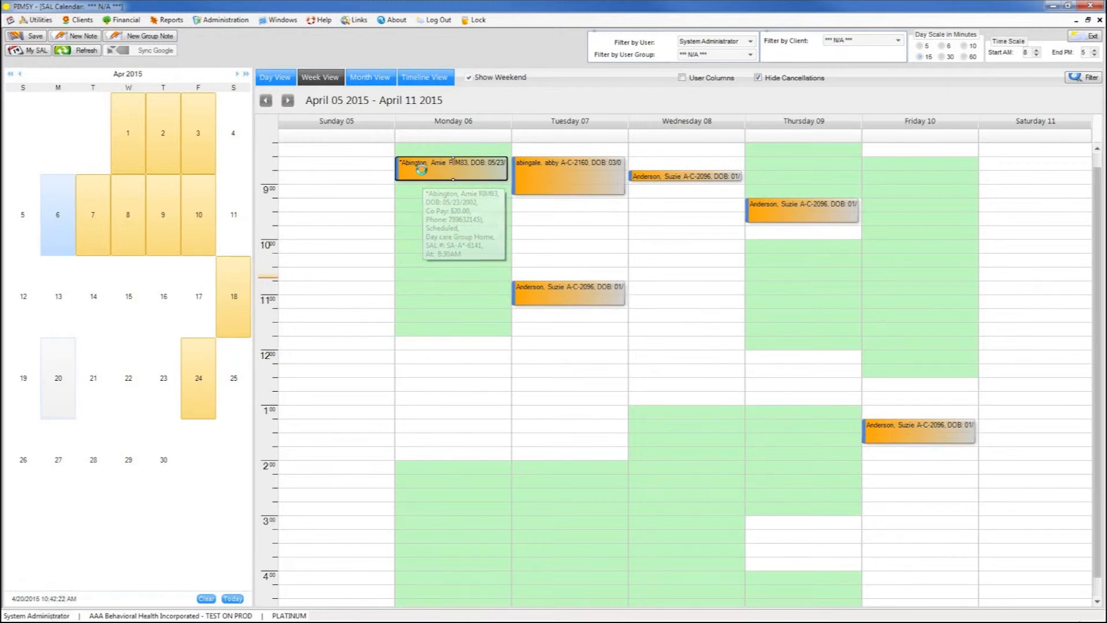
double_click(451, 169)
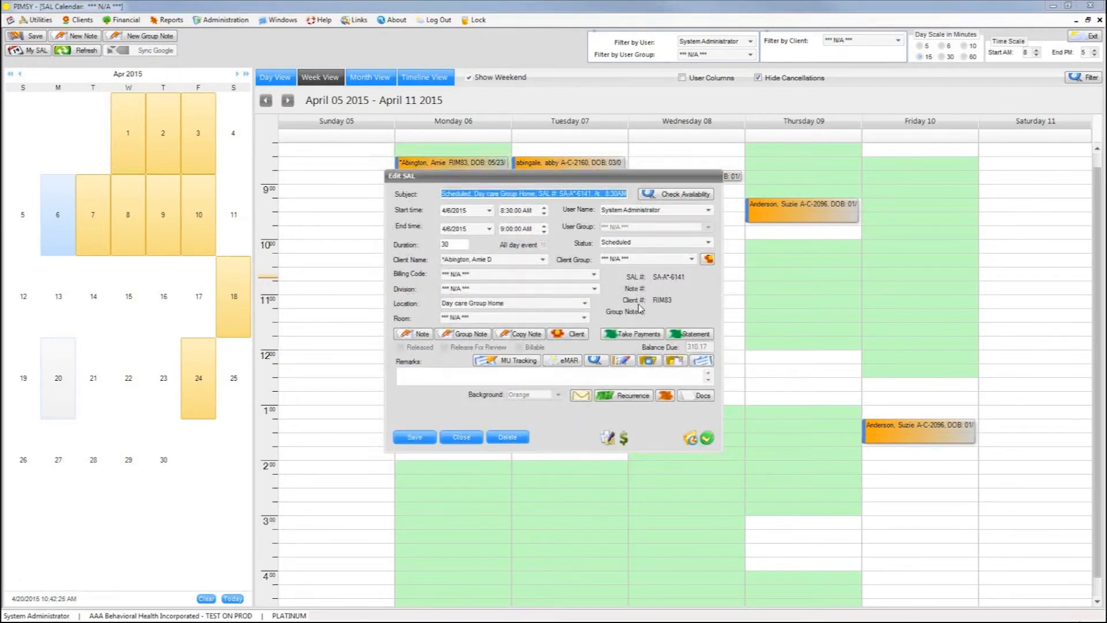
mouse_move(581, 394)
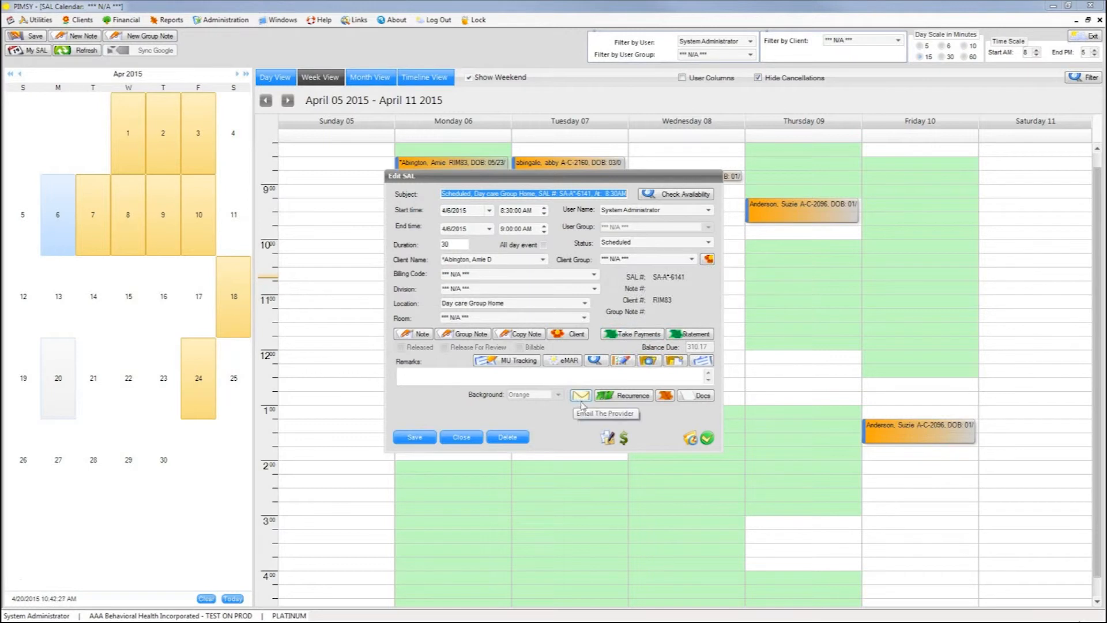
mouse_move(641, 345)
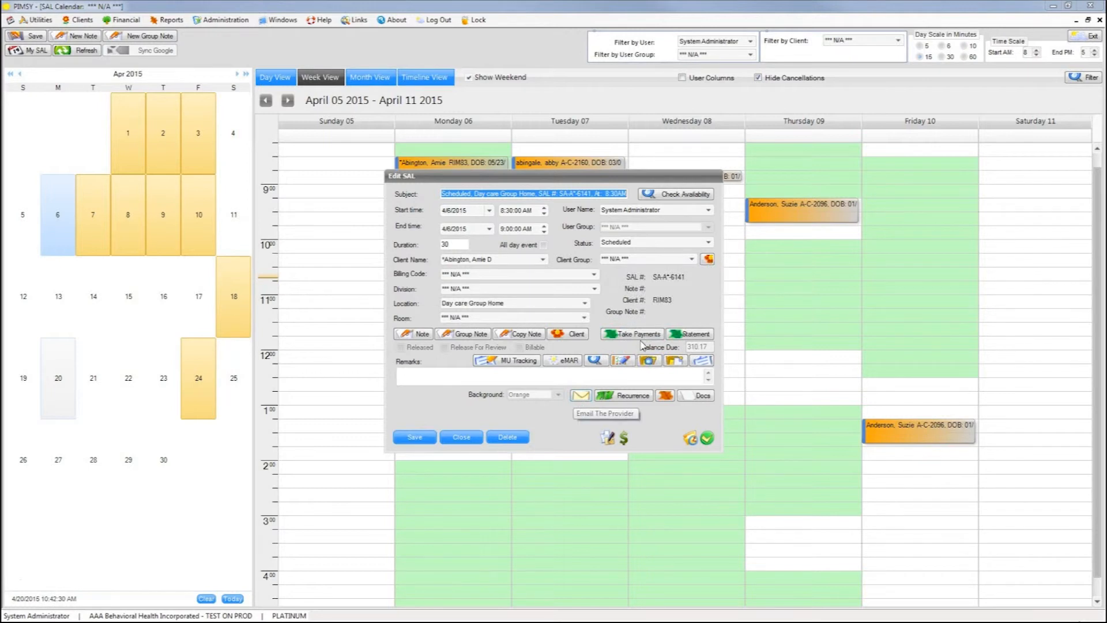
click(634, 333)
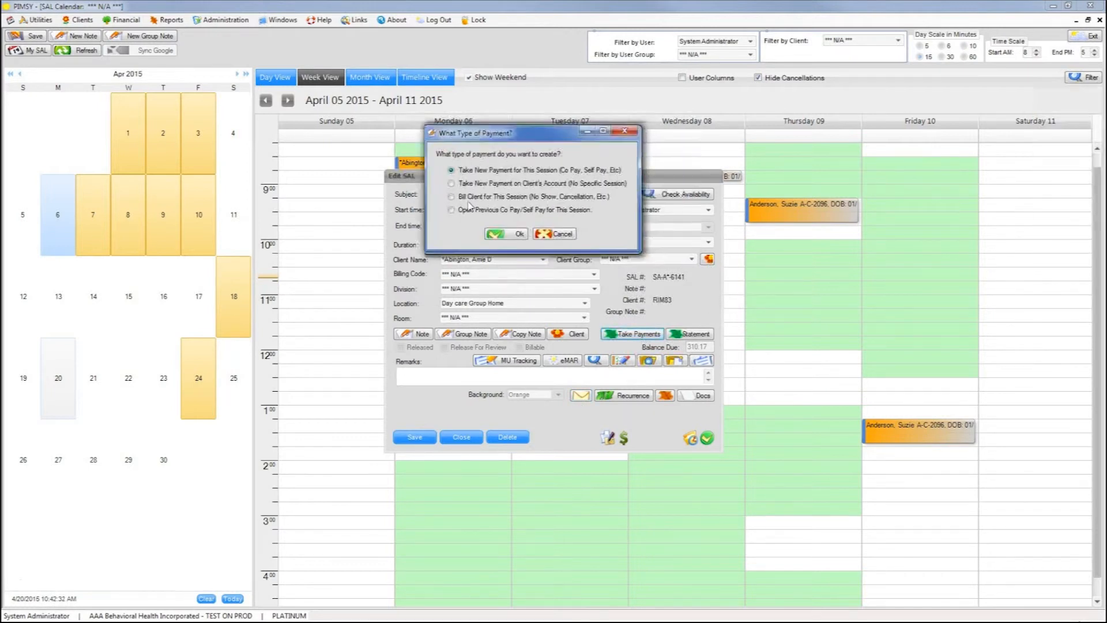